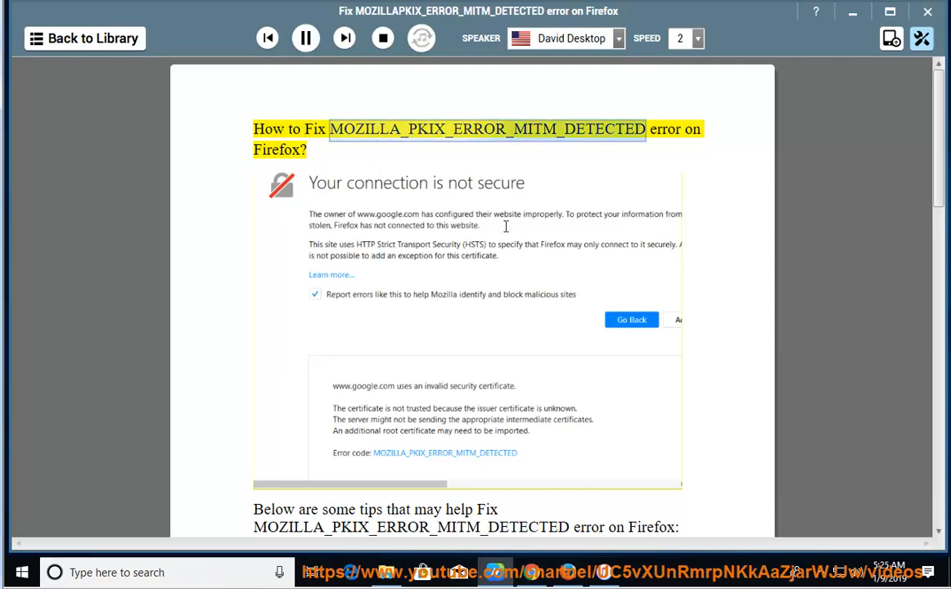
pyautogui.moveTo(462, 458)
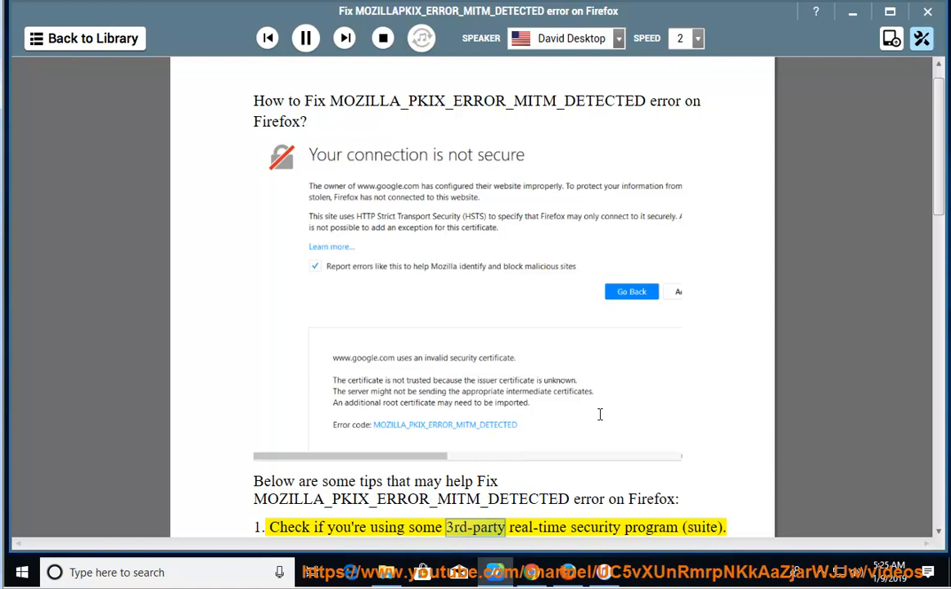
# Step: Scroll the fix guide while Natural Reader reads through tip one into tip two
pyautogui.scroll(-3)
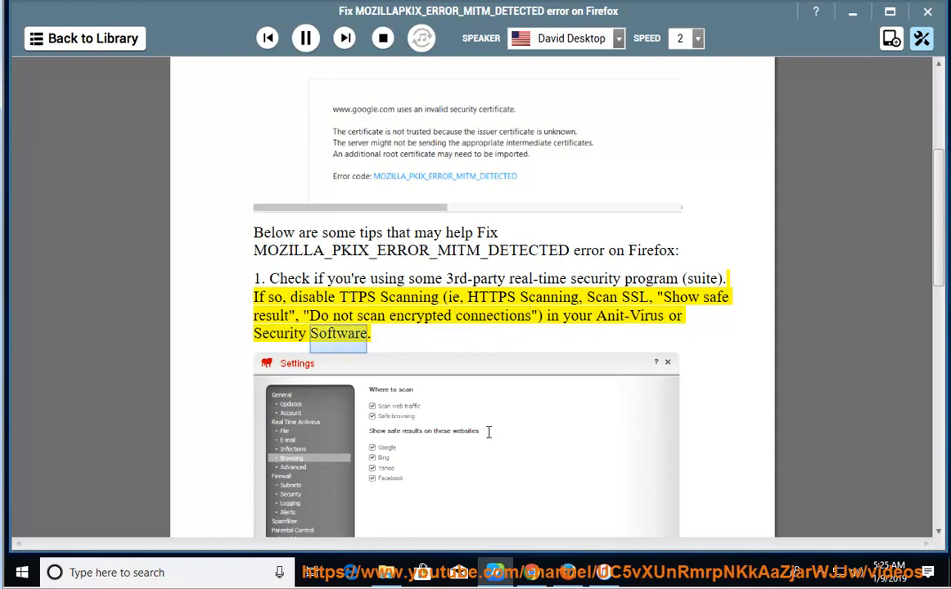
pyautogui.scroll(-3)
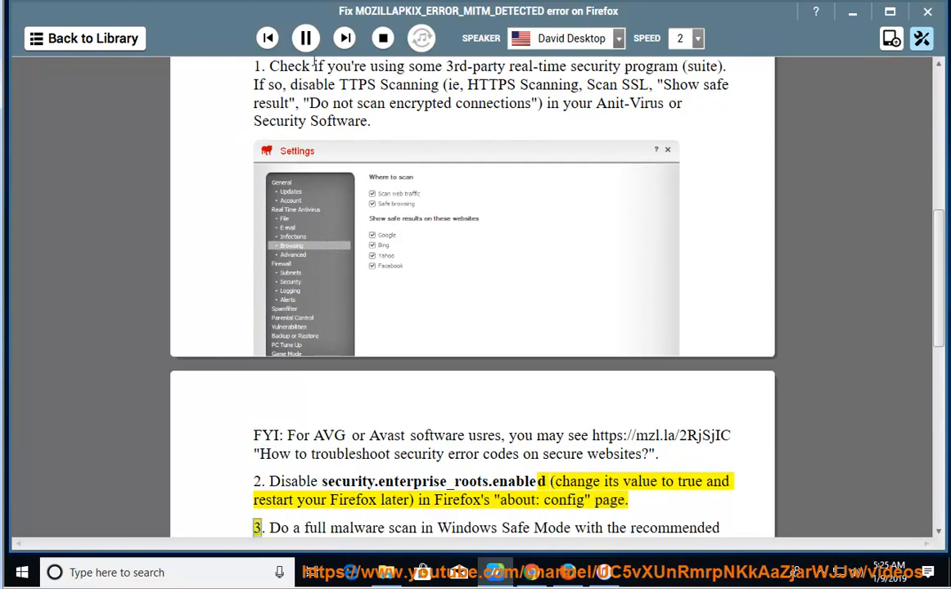
# Step: Switch to Firefox and load about:config to reach the warranty warning
pyautogui.click(305, 37)
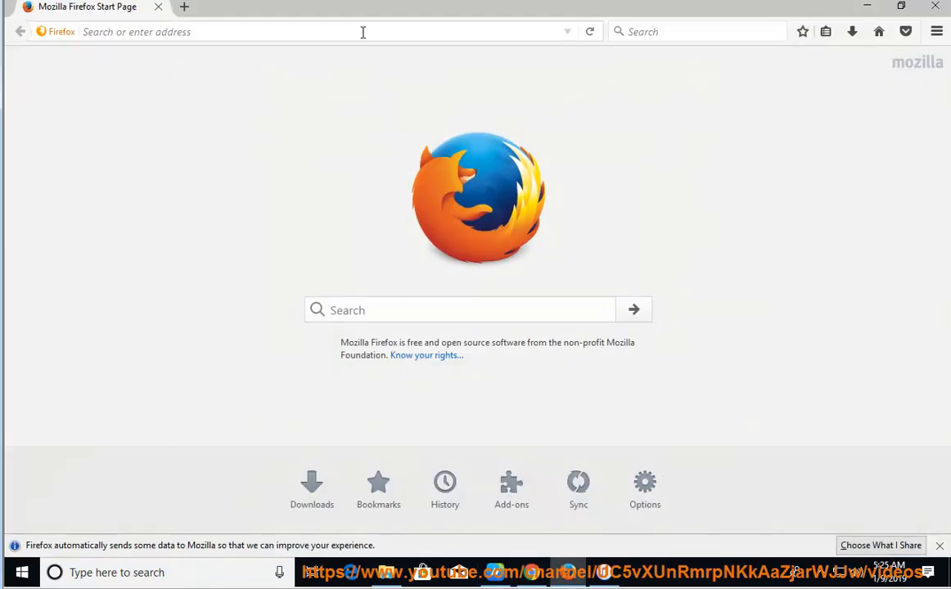
pyautogui.write('about: config')
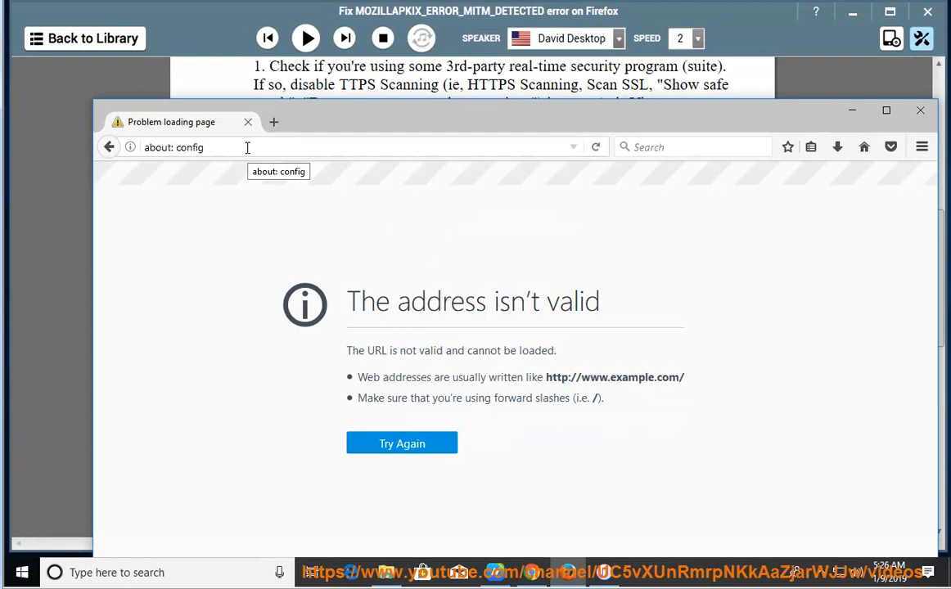
pyautogui.press('Return')
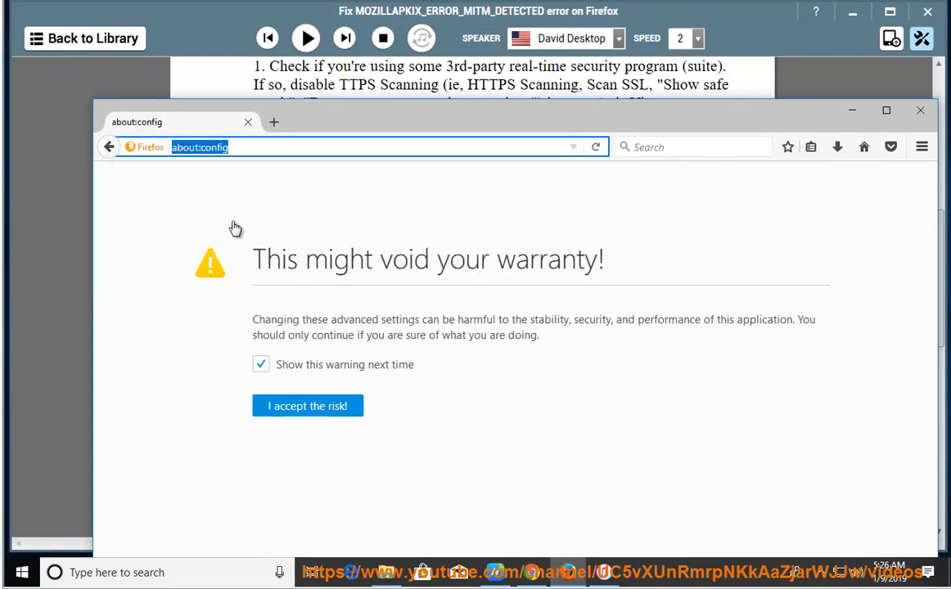
# Step: Accept the about:config warranty risk to continue to the preferences list
pyautogui.click(260, 365)
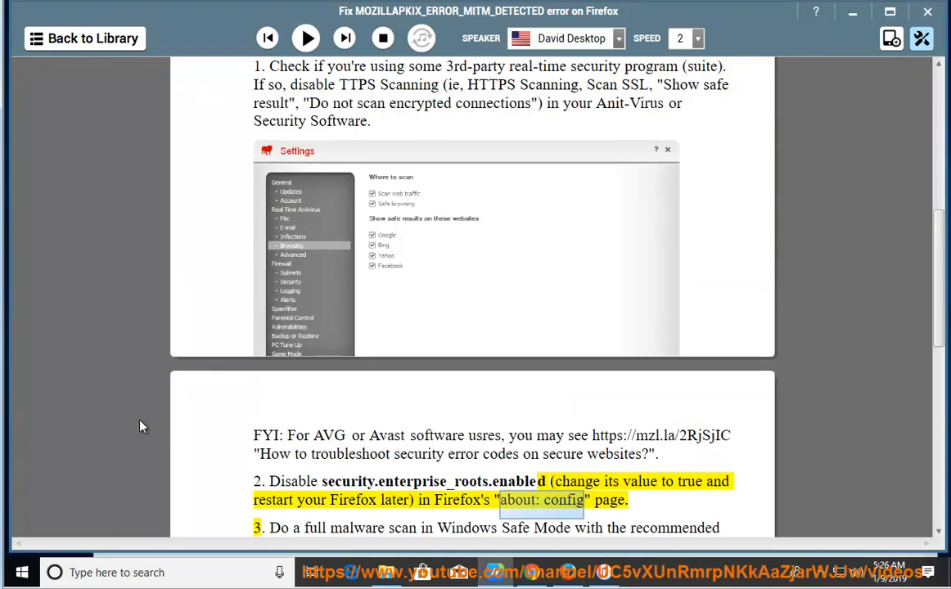
pyautogui.moveTo(362, 480)
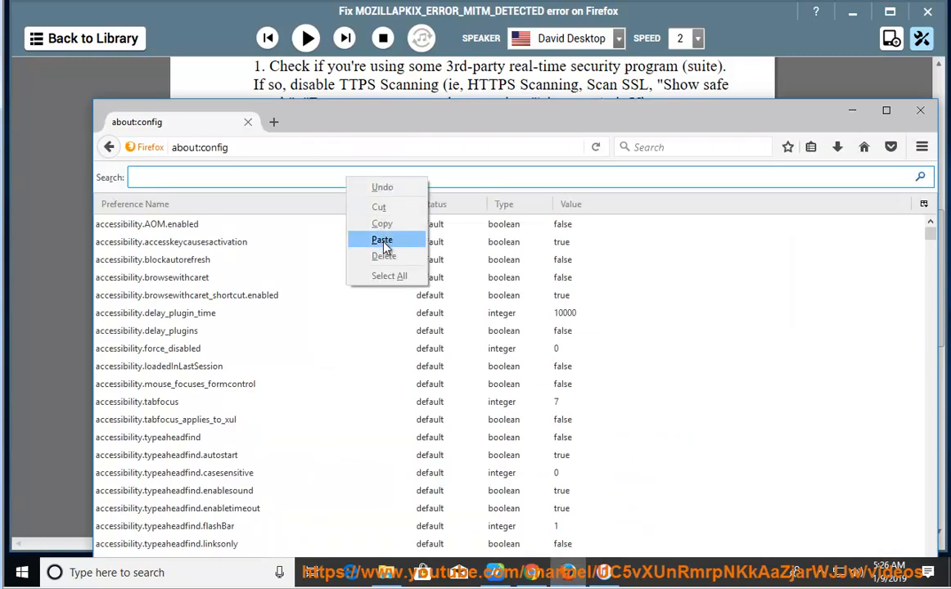
# Step: Search for security.enterprise_roots.enabled, toggle it to true, then return to Natural Reader
pyautogui.click(382, 239)
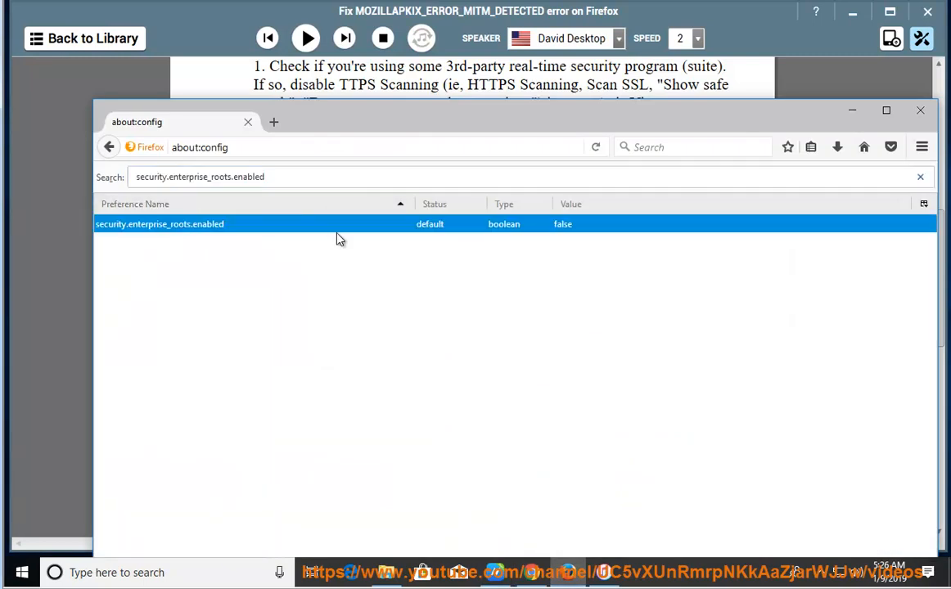
pyautogui.rightClick(340, 223)
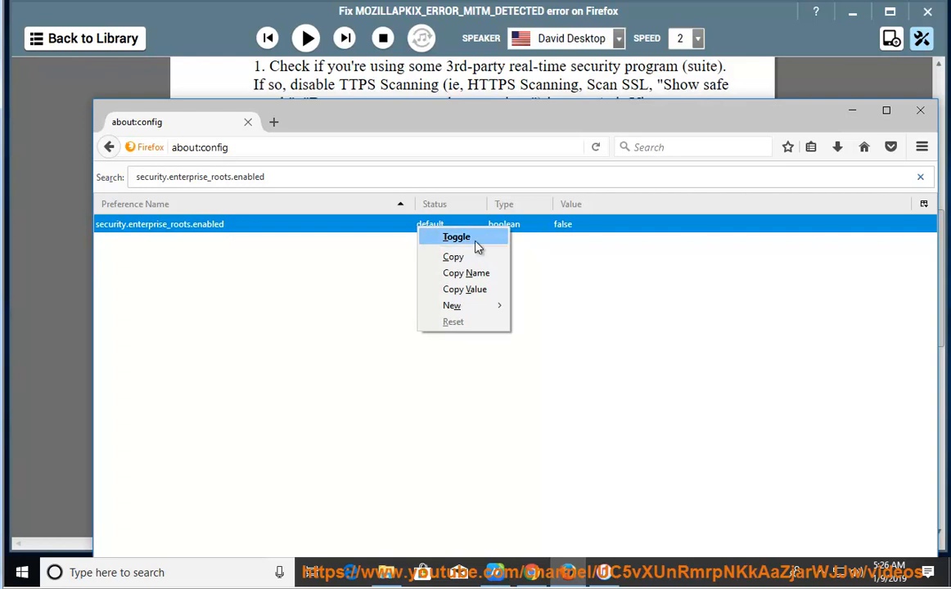
pyautogui.click(457, 237)
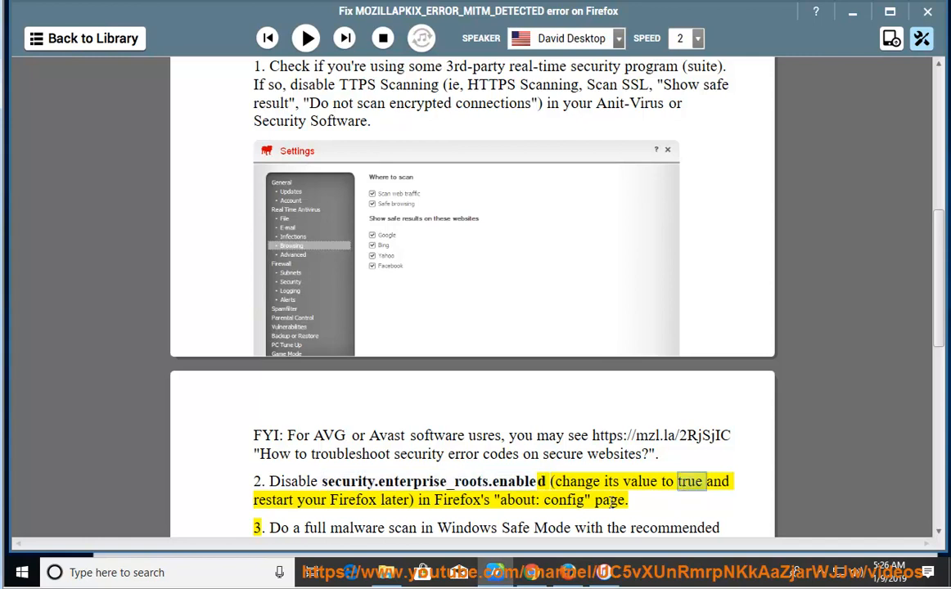
pyautogui.rightClick(164, 224)
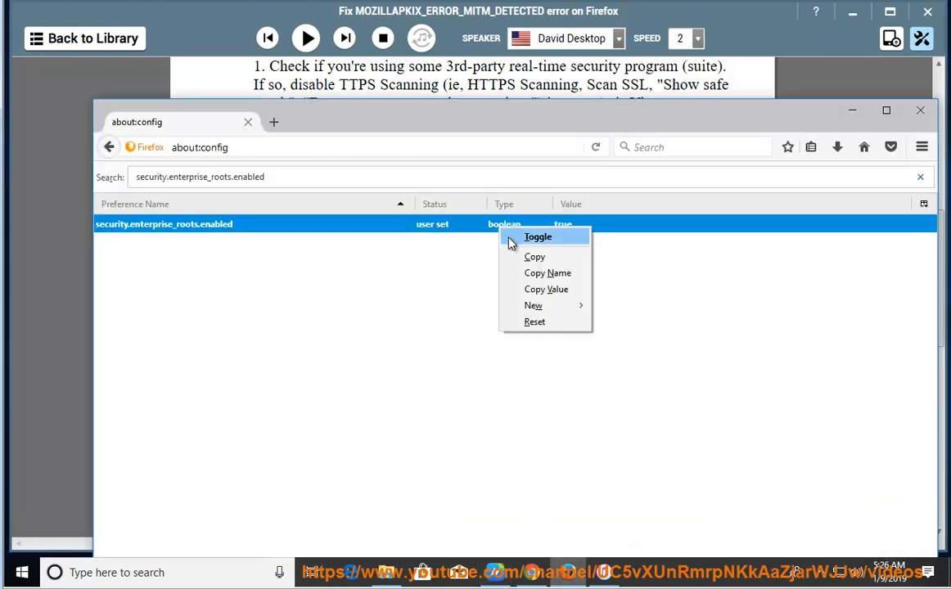
pyautogui.click(537, 236)
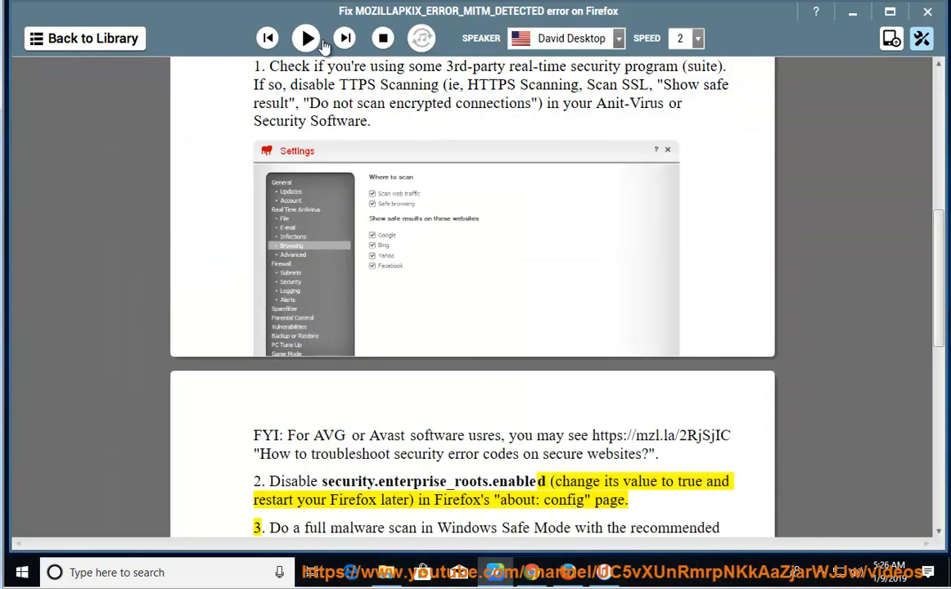
# Step: Resume reading aloud and scroll to tip three about a full malware scan
pyautogui.click(307, 38)
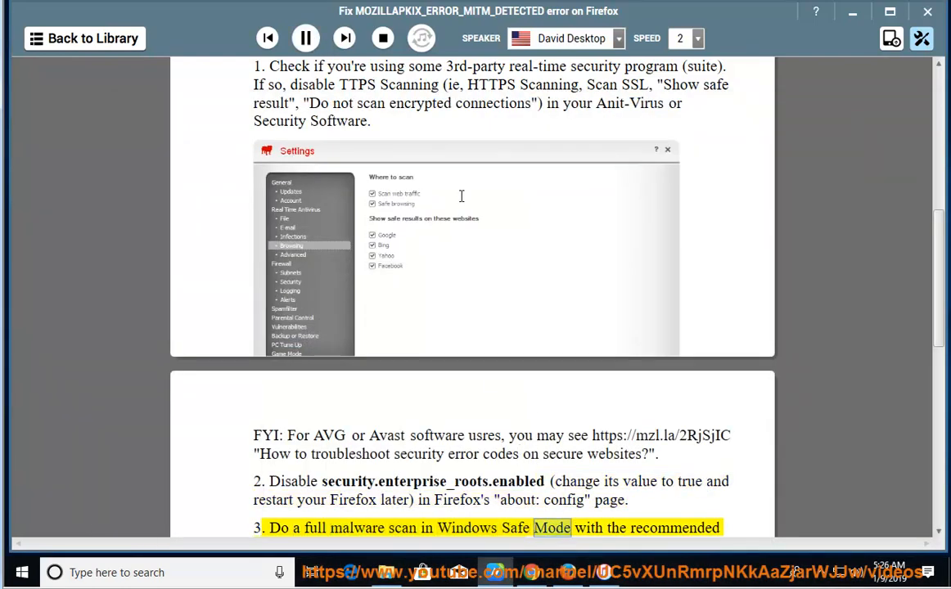
pyautogui.scroll(-3)
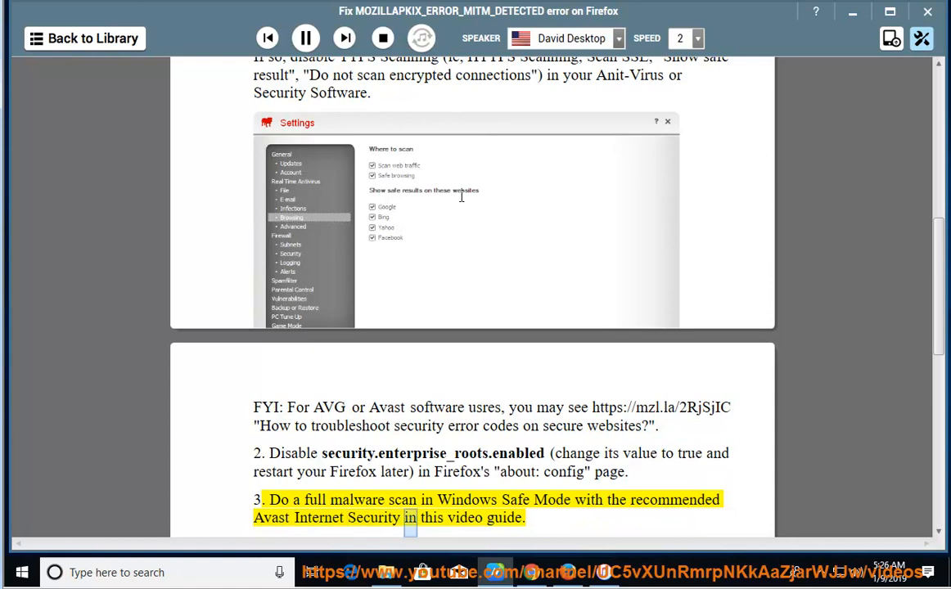